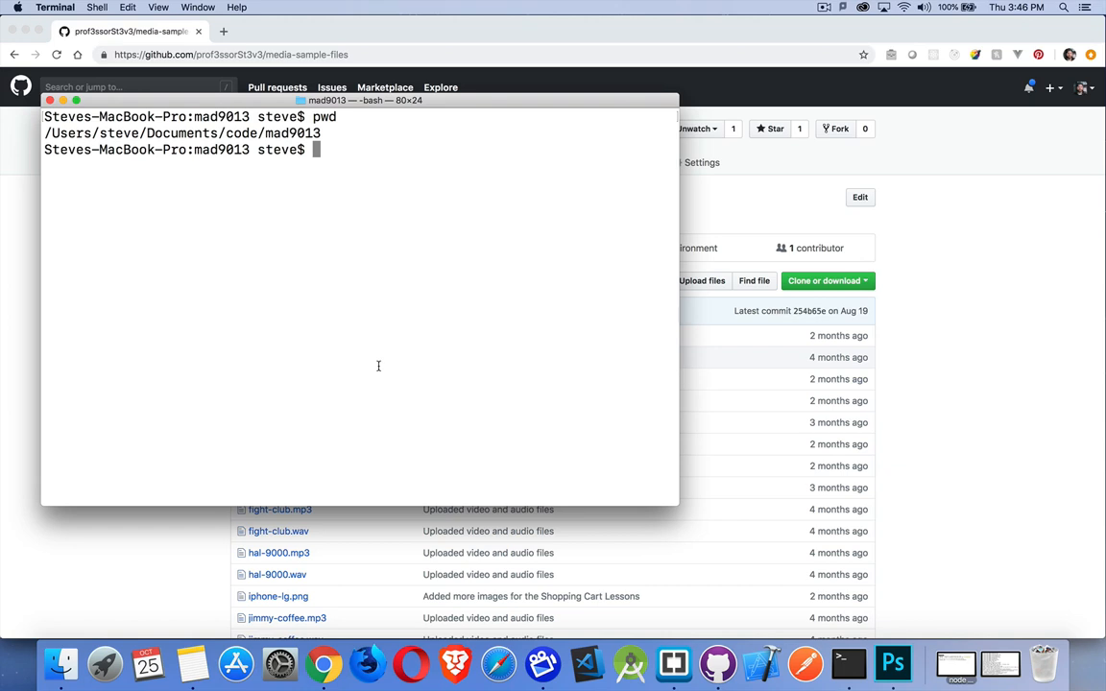
mouse_move(346, 338)
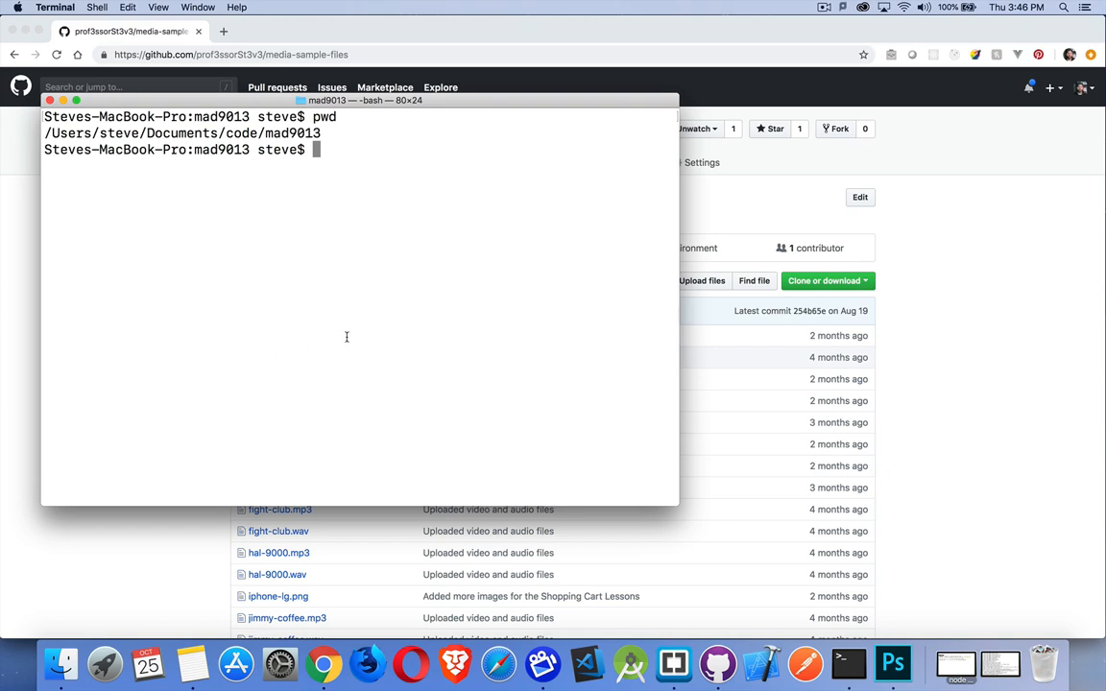
mouse_move(409, 327)
type("git dow")
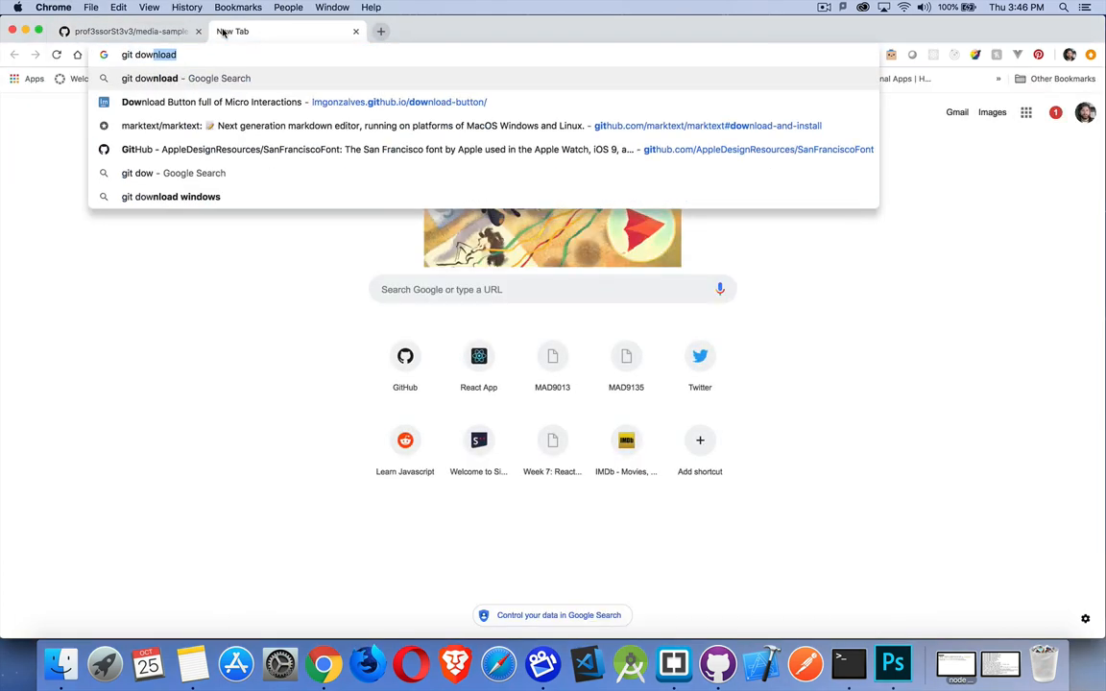
Search 'git download' and land on the official Git downloads page
key("Return")
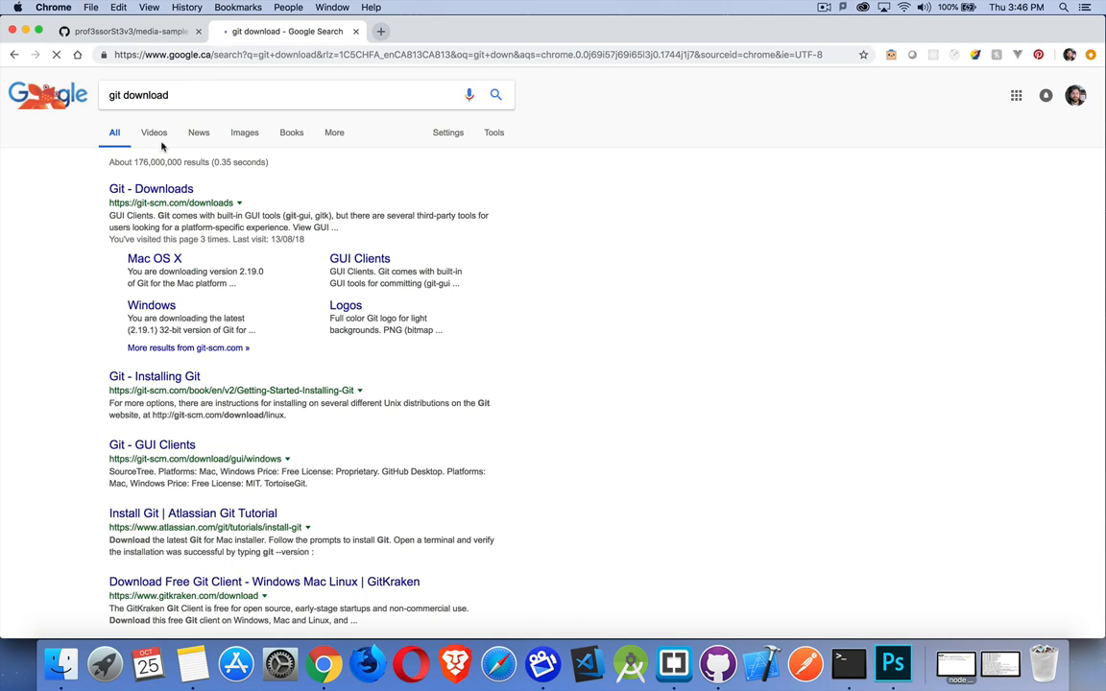
left_click(150, 188)
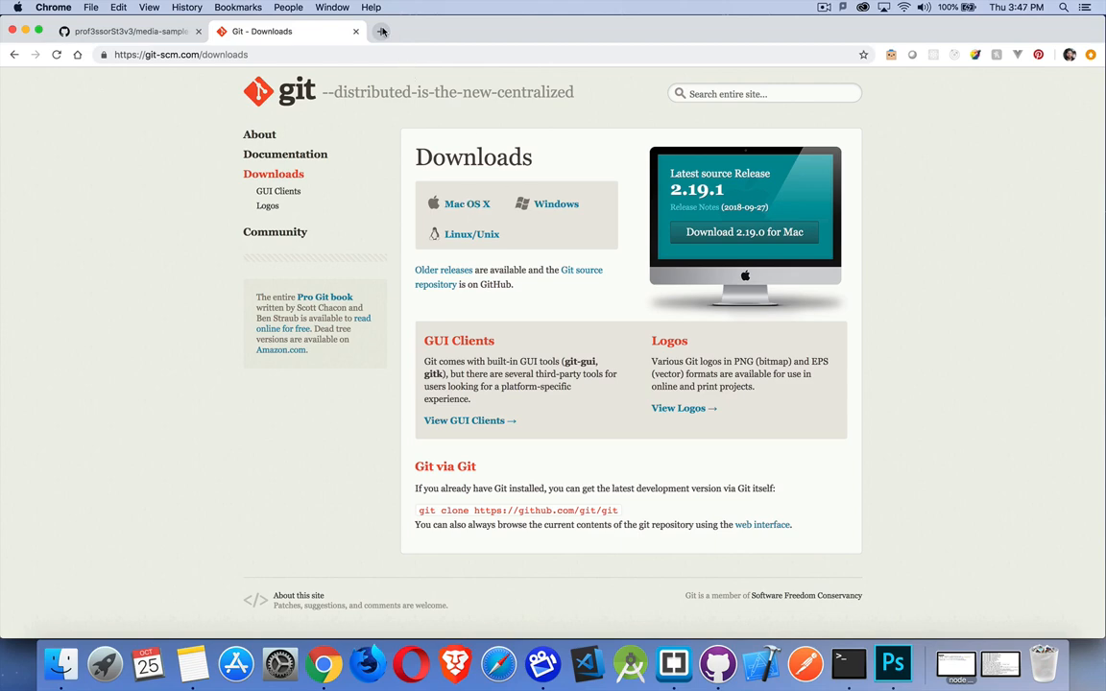
left_click(382, 31)
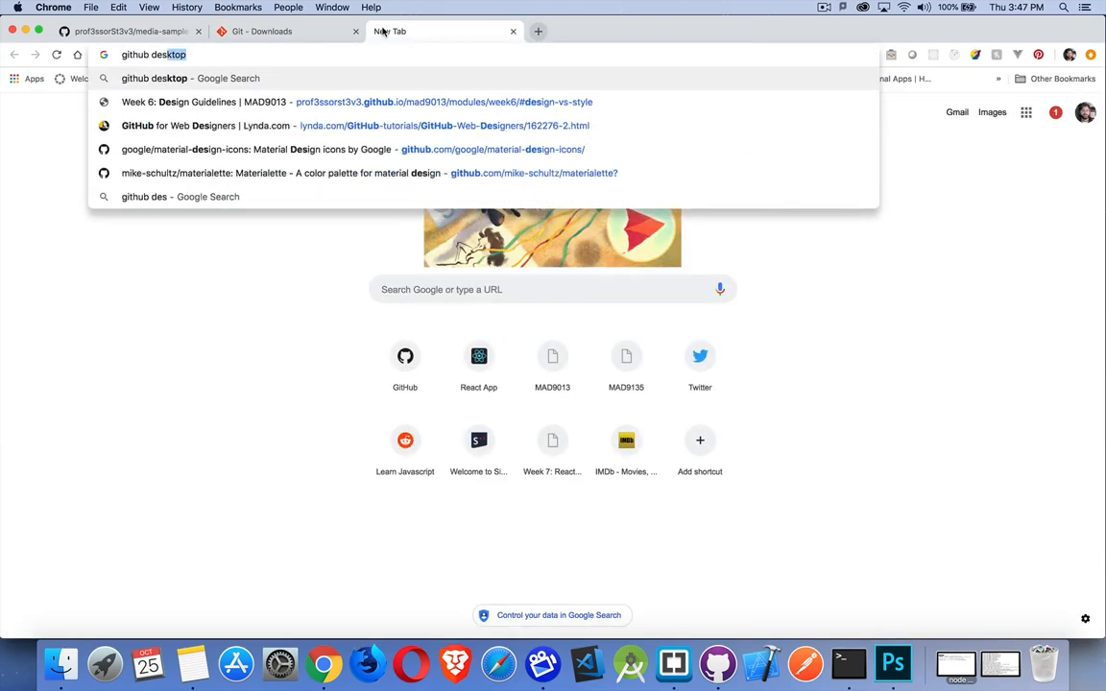
Search 'github desktop' and land on the GitHub Desktop site
key("Return")
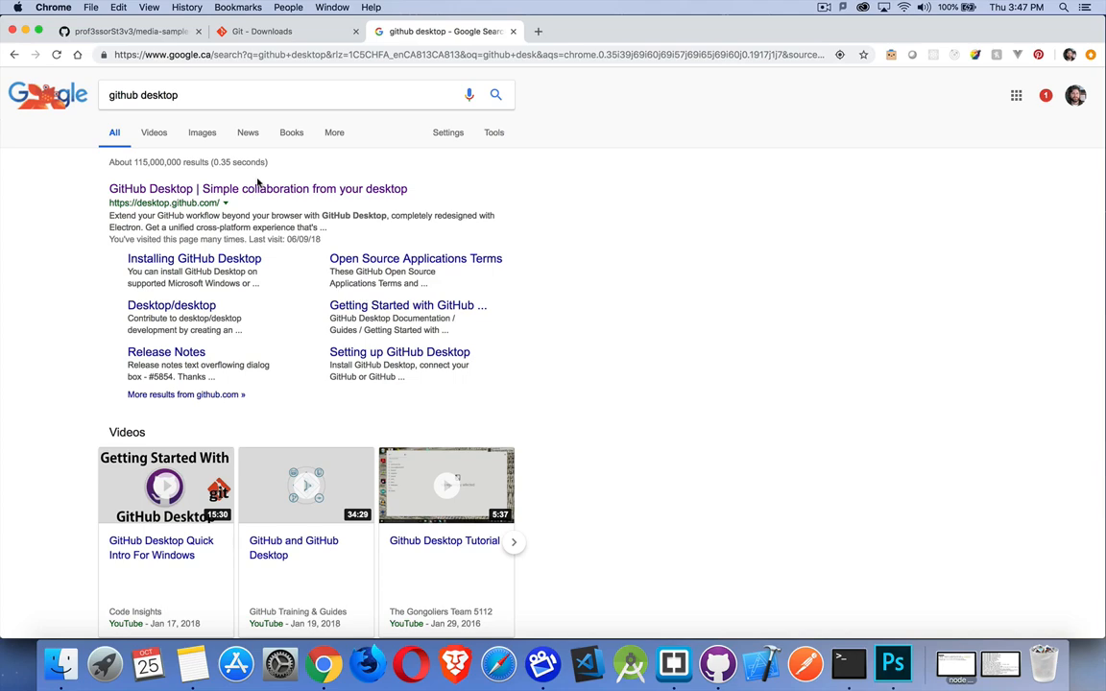
left_click(258, 188)
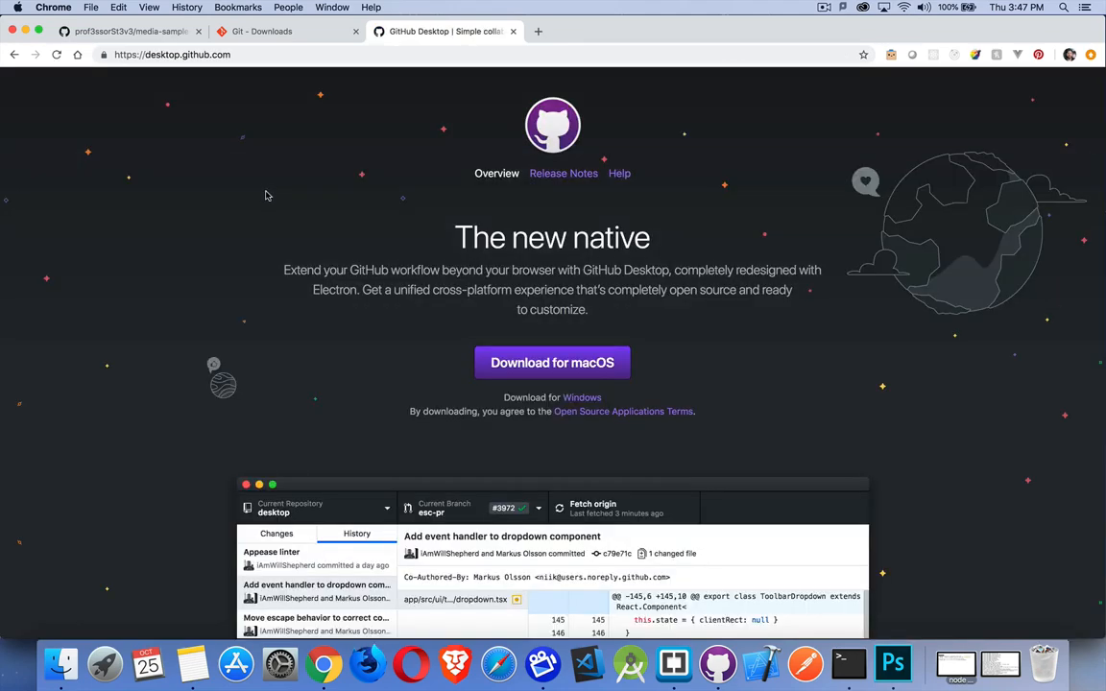
mouse_move(465, 330)
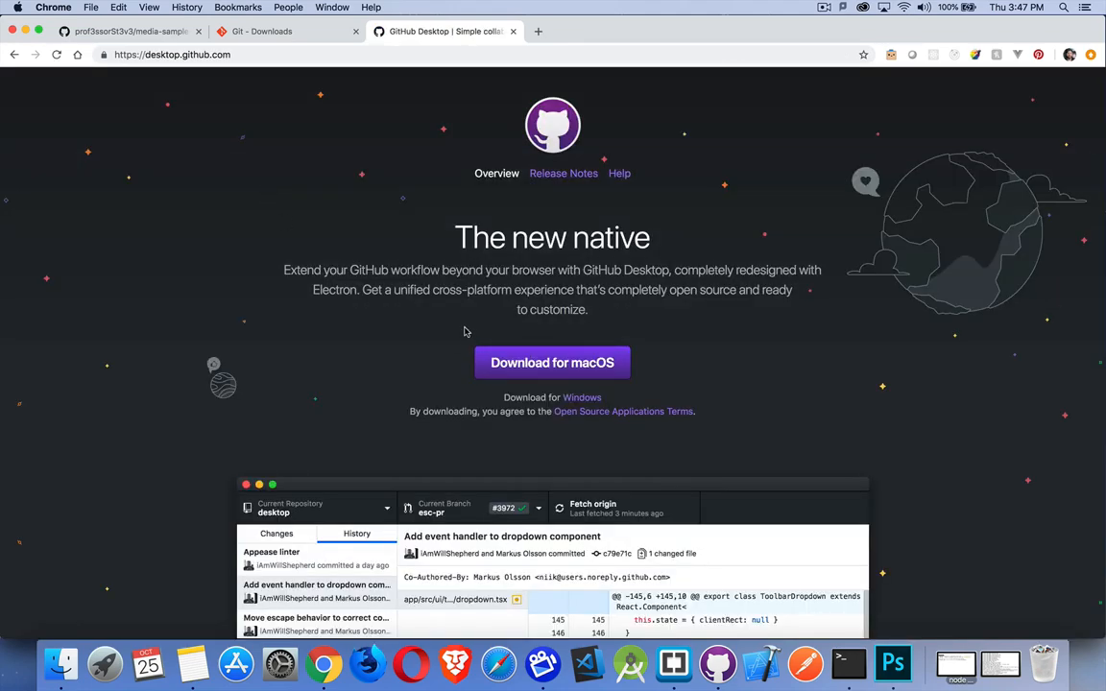
mouse_move(596, 395)
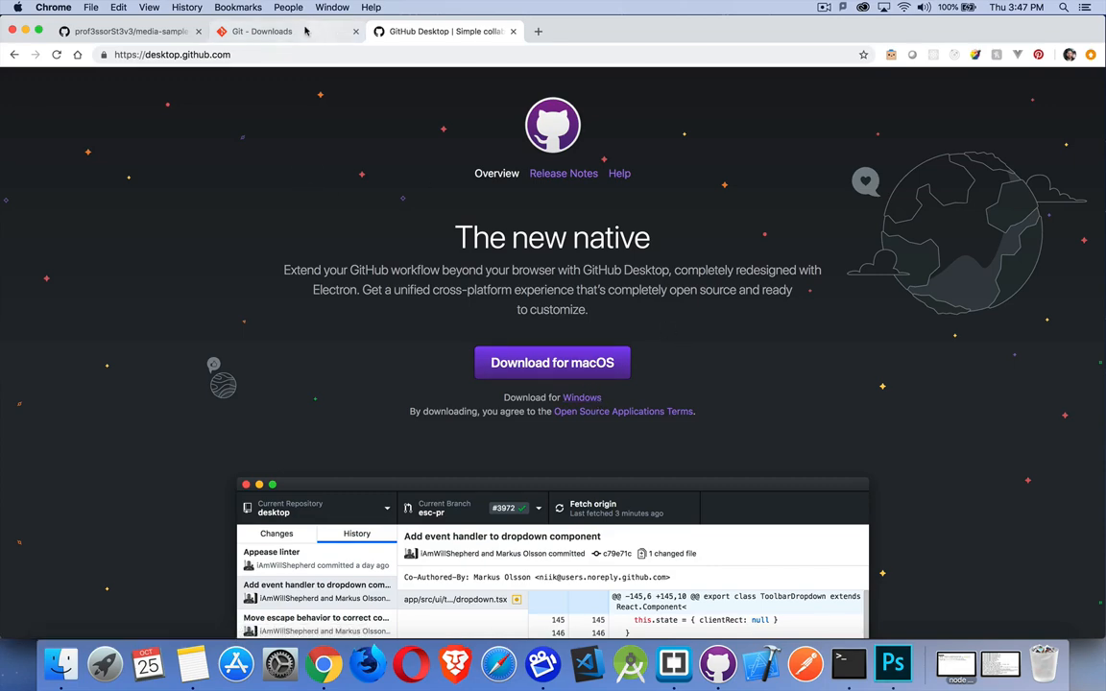
Switch back to the media-sample-files repository tab on GitHub
left_click(131, 30)
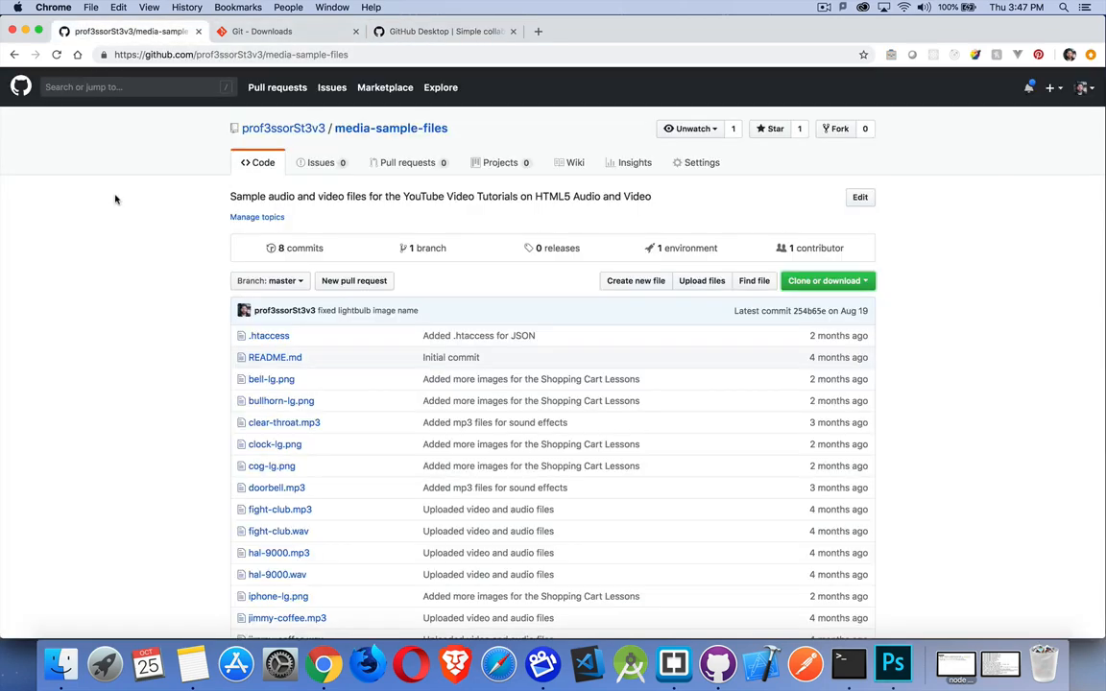
mouse_move(848, 662)
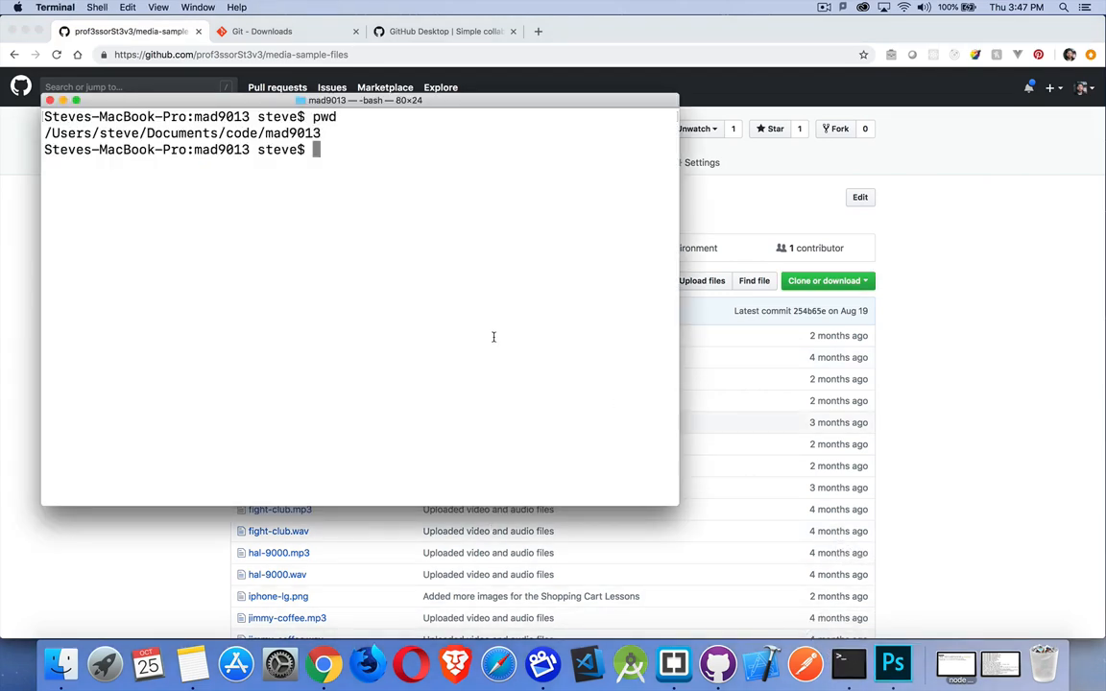
mouse_move(392, 313)
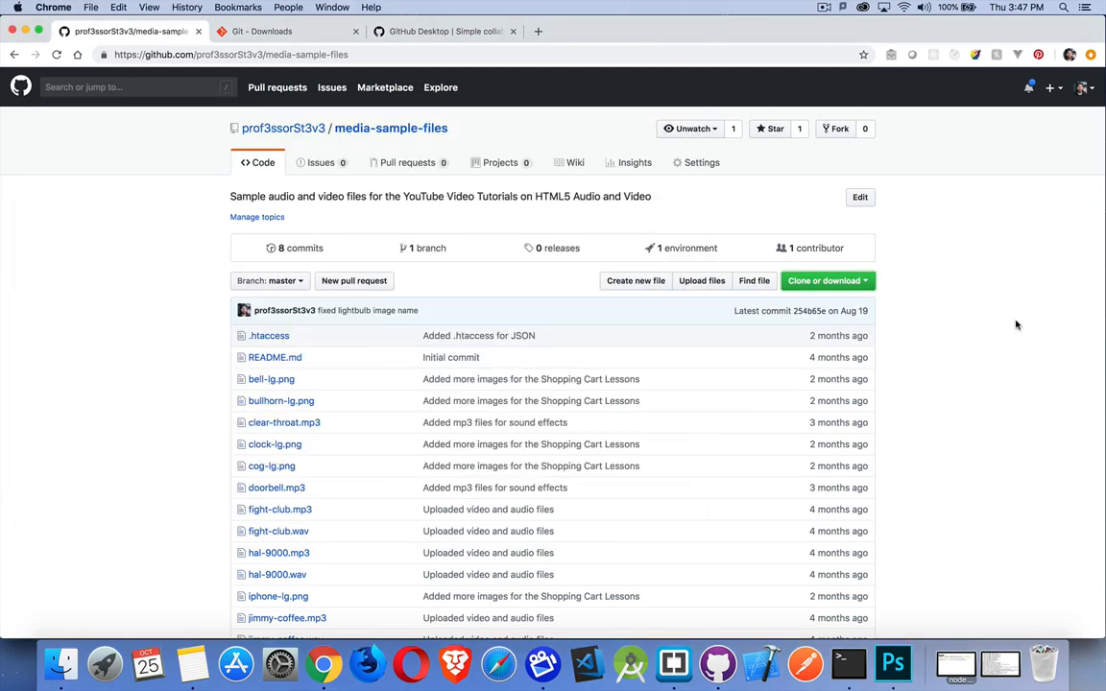
Copy the repository's HTTPS clone URL from the Clone or download panel
left_click(824, 280)
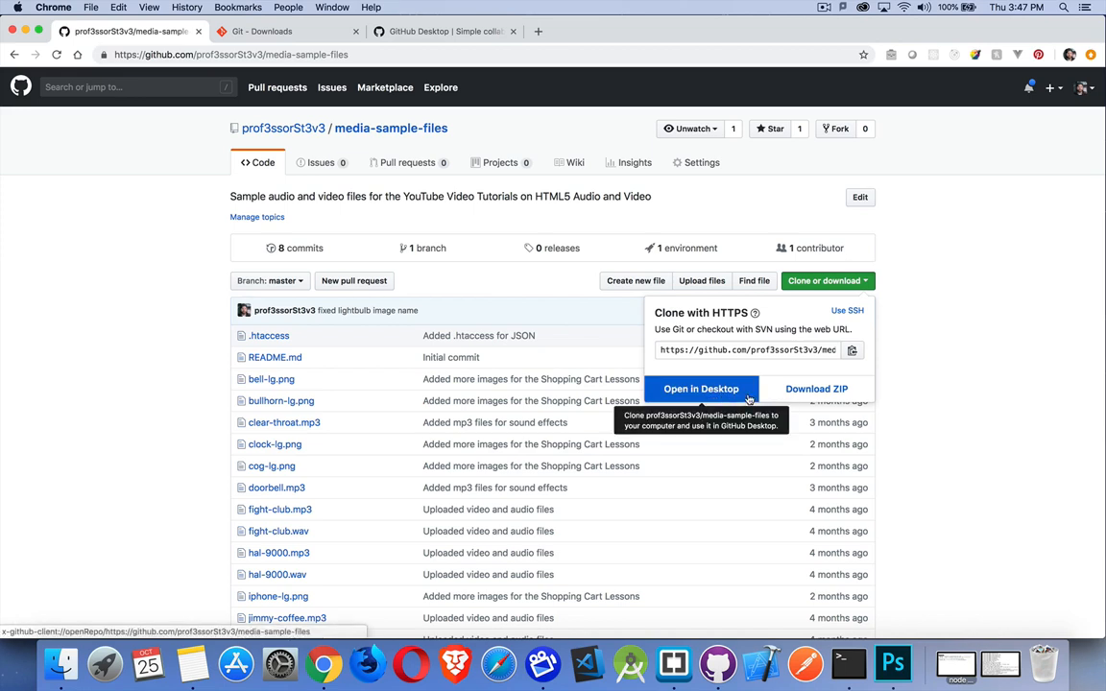
mouse_move(816, 388)
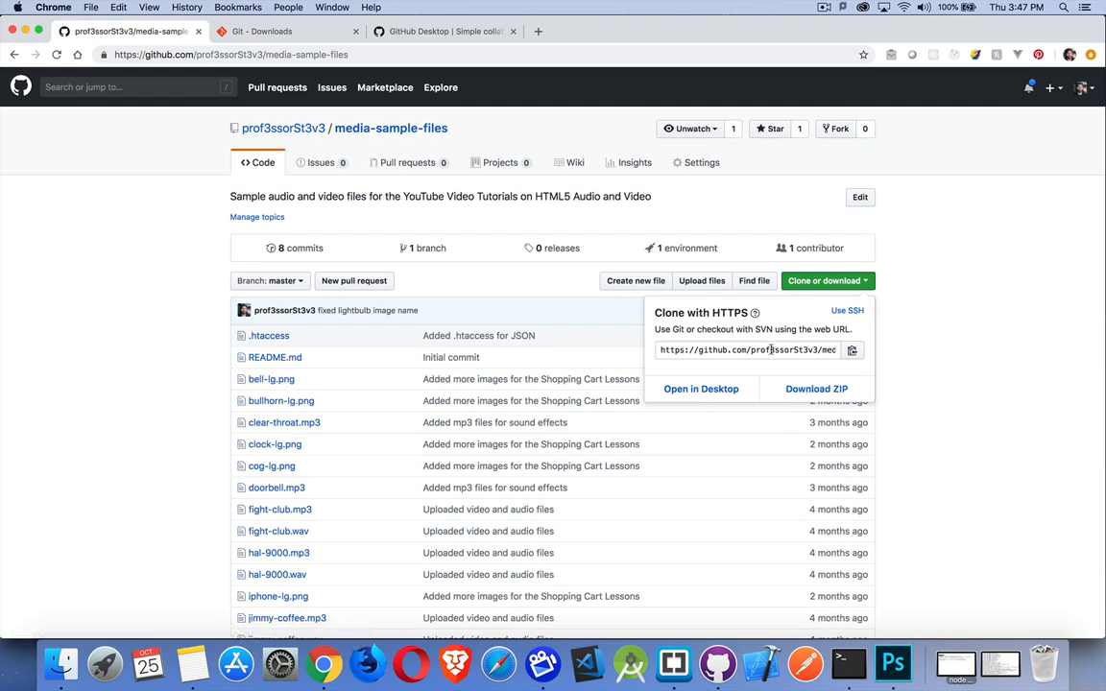
left_click(747, 349)
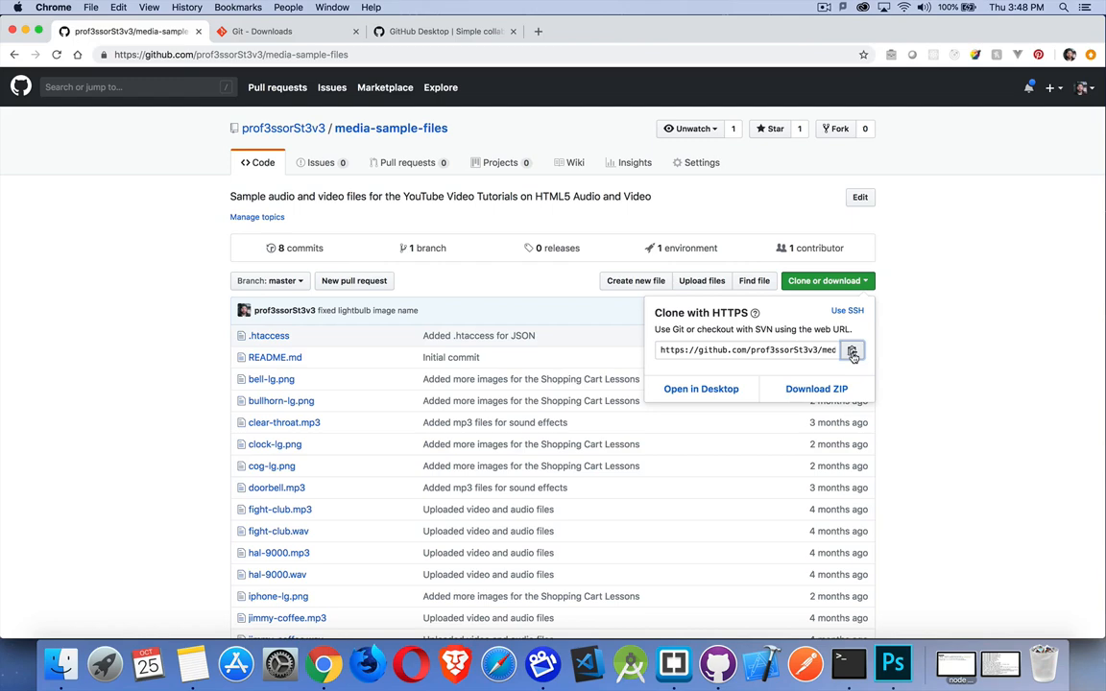
left_click(849, 662)
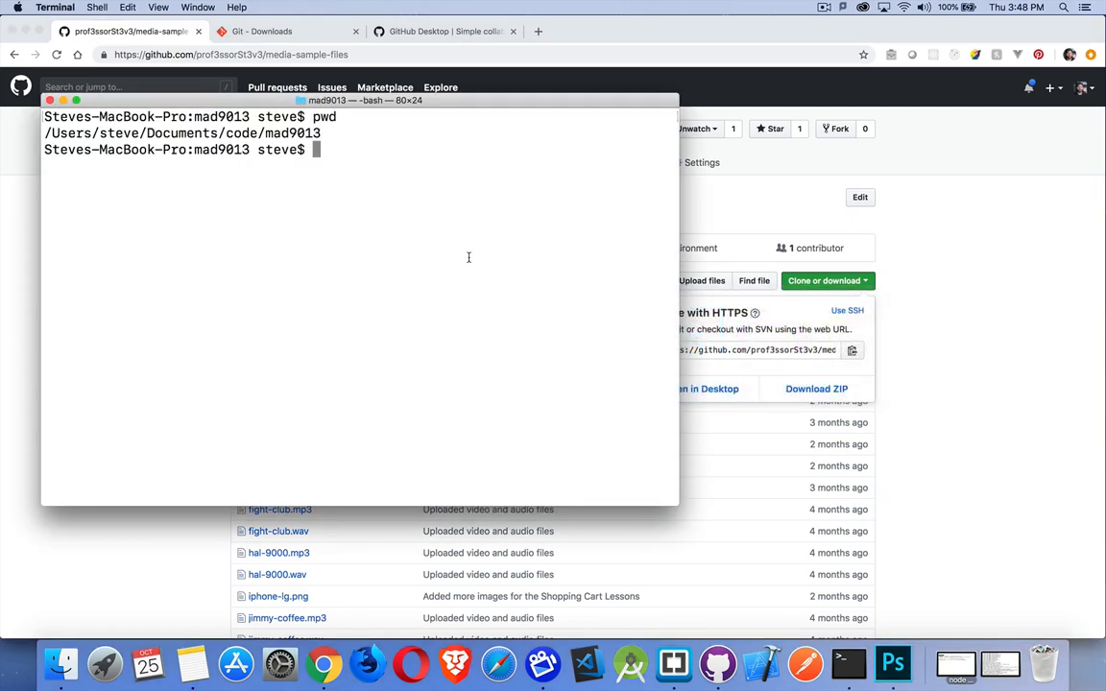
type("git cl")
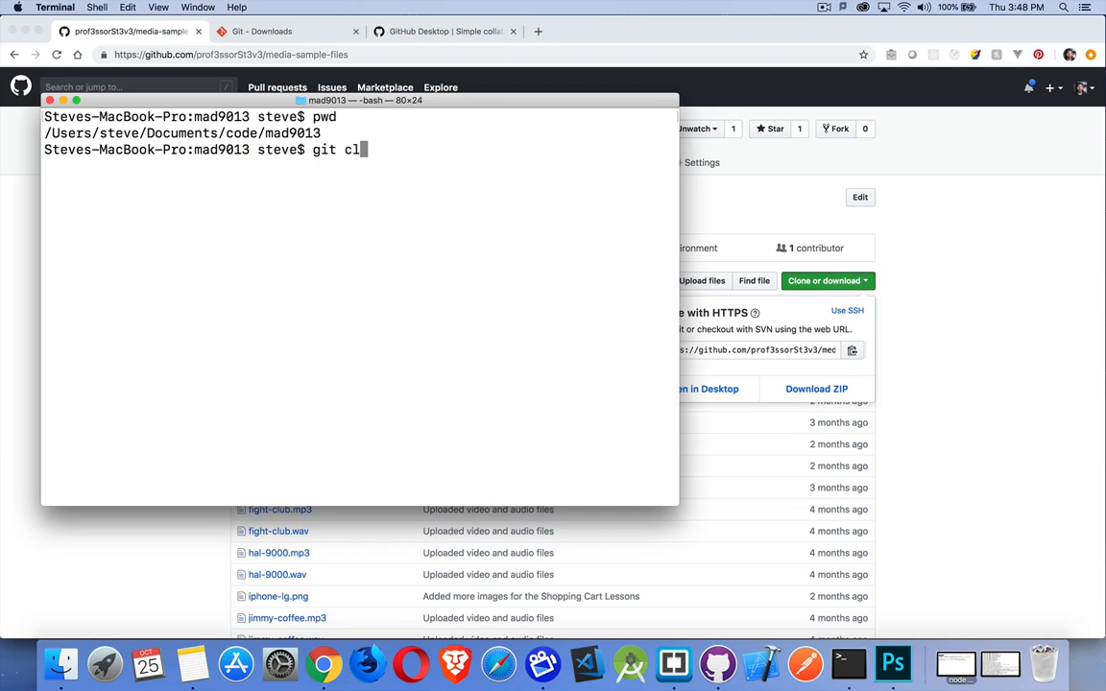
type("one https://github.com/prof3ssorSt3v3/media-sample-files.git")
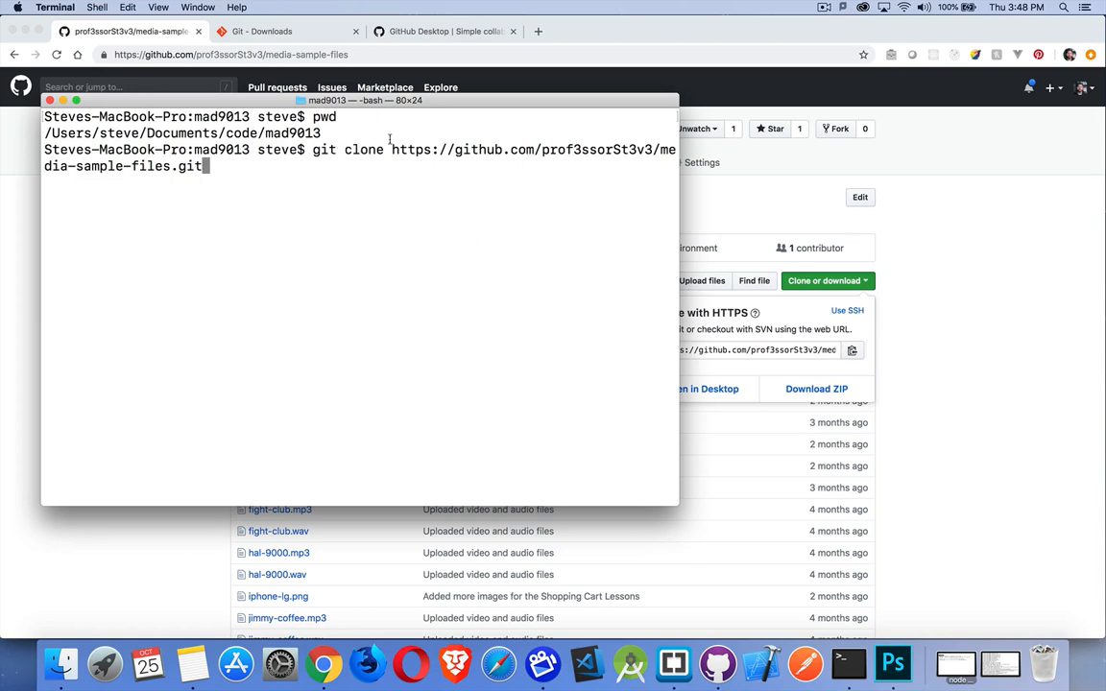
mouse_move(361, 181)
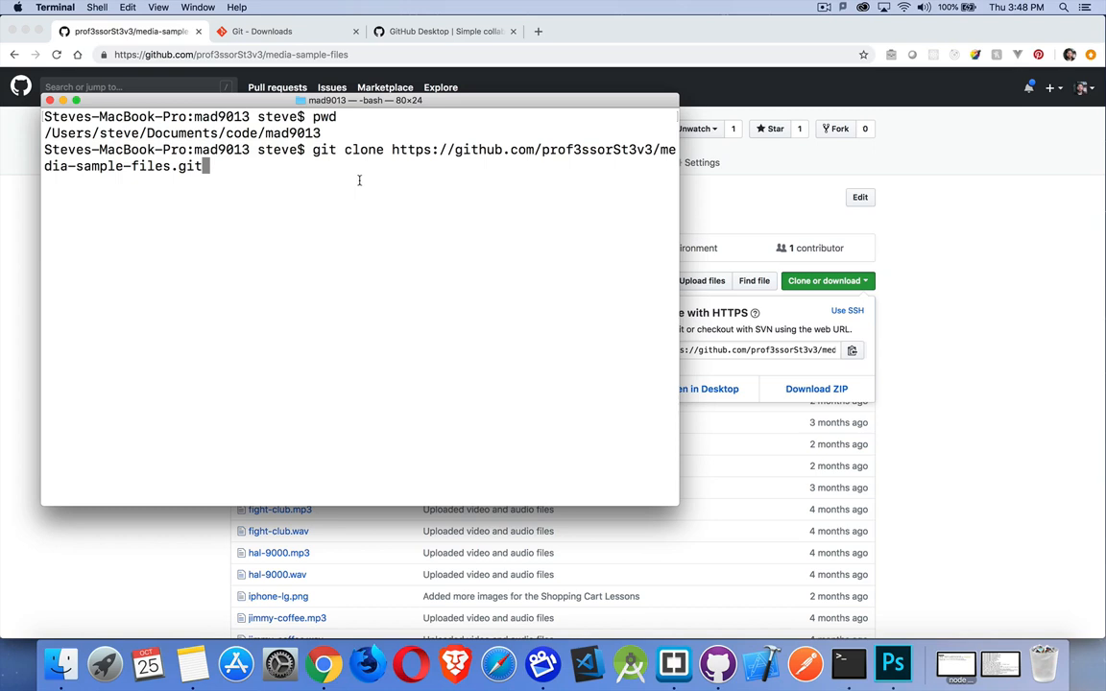
mouse_move(267, 242)
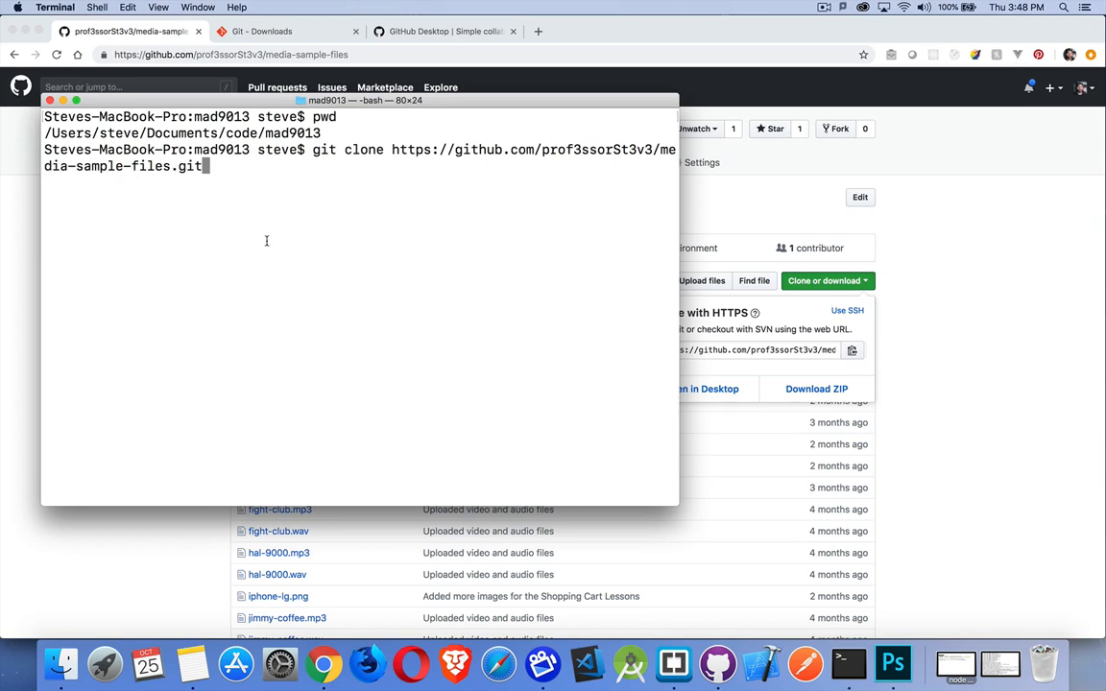
type("mmm")
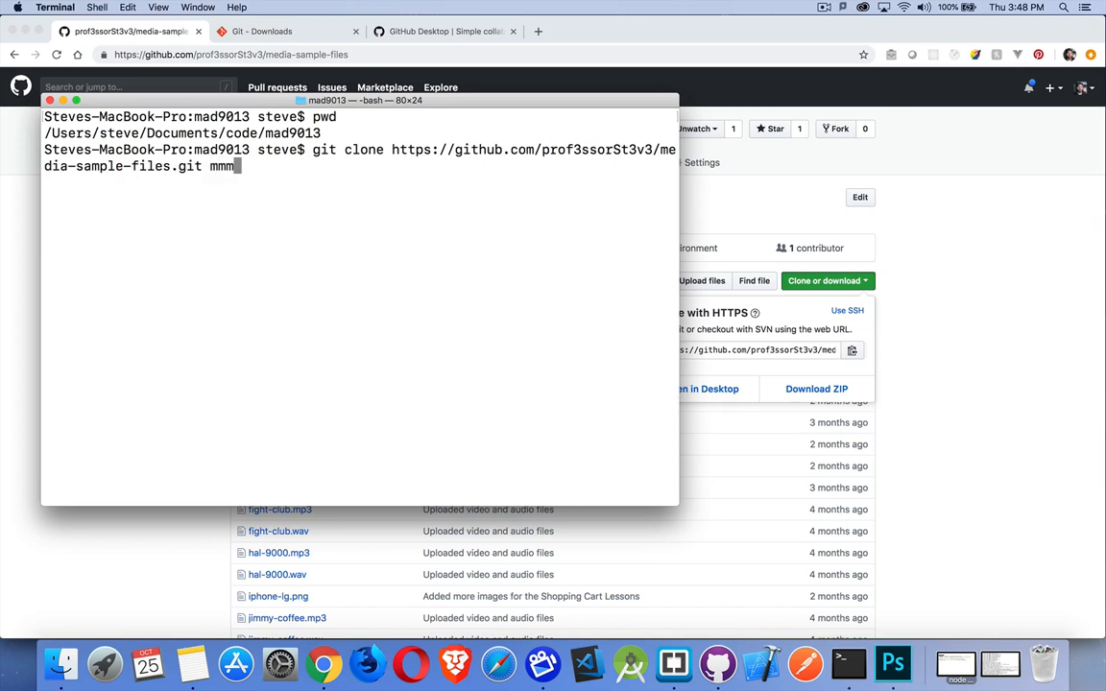
type("-media")
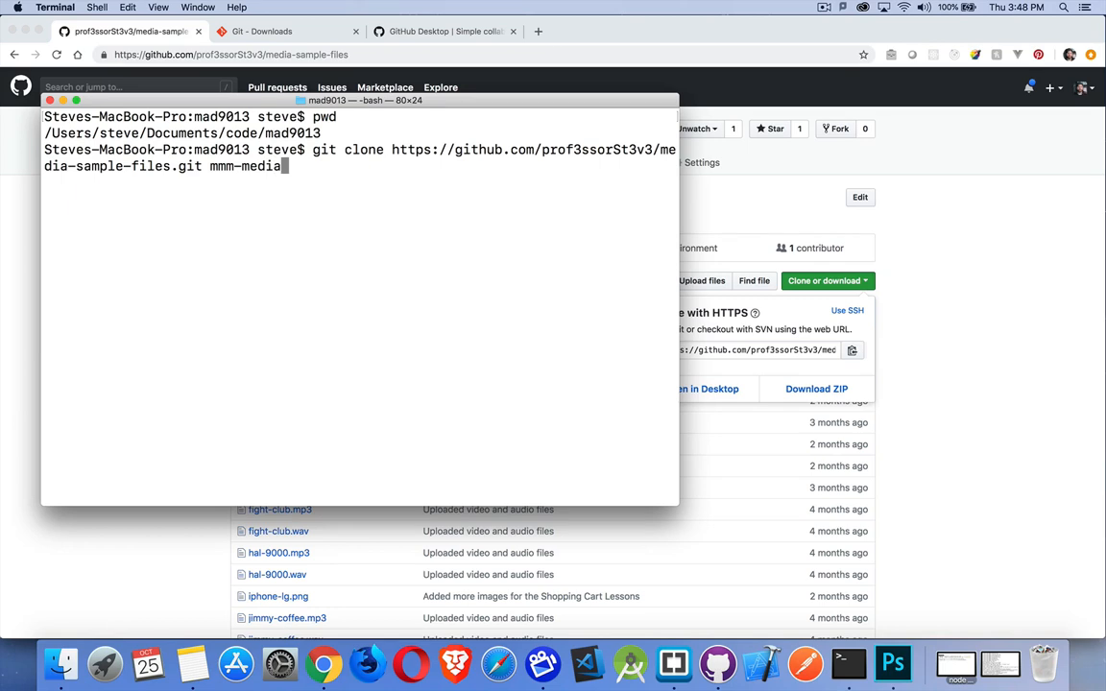
mouse_move(251, 201)
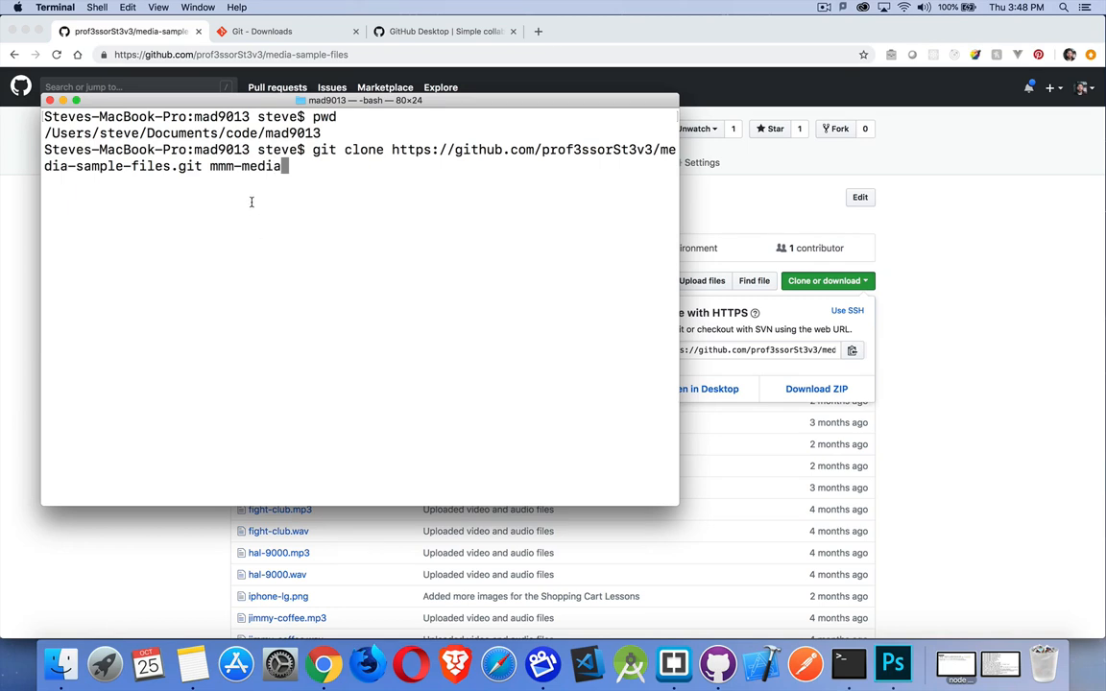
key("Return")
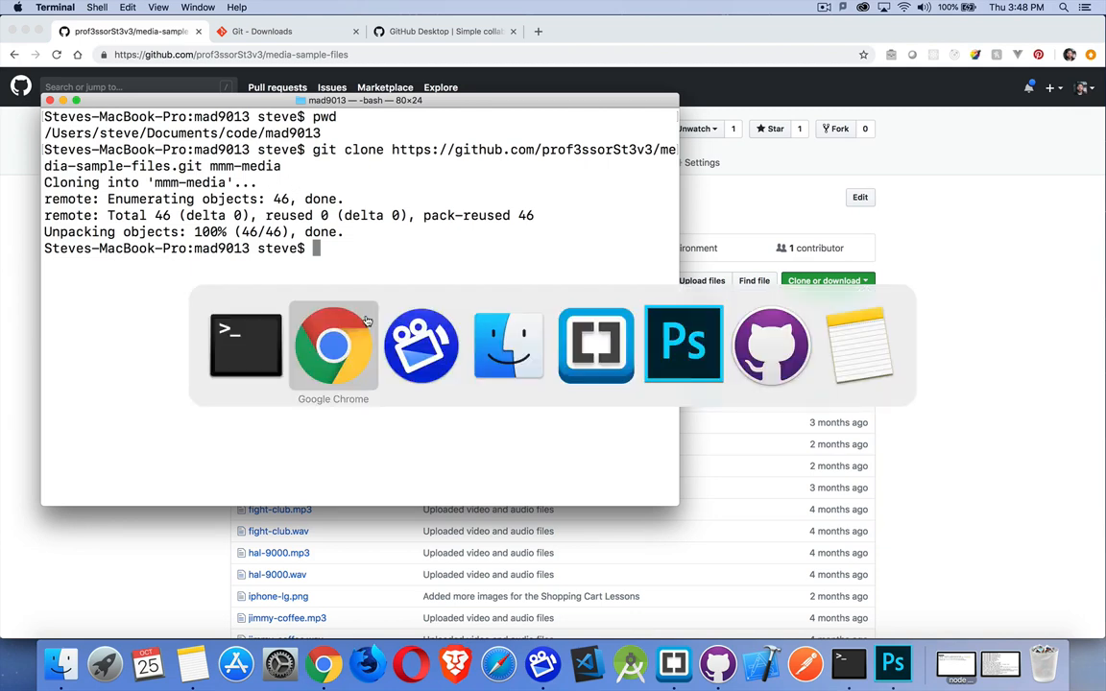
Show the hidden .git folder's contents inside mmm-media in Finder's column view
left_click(507, 346)
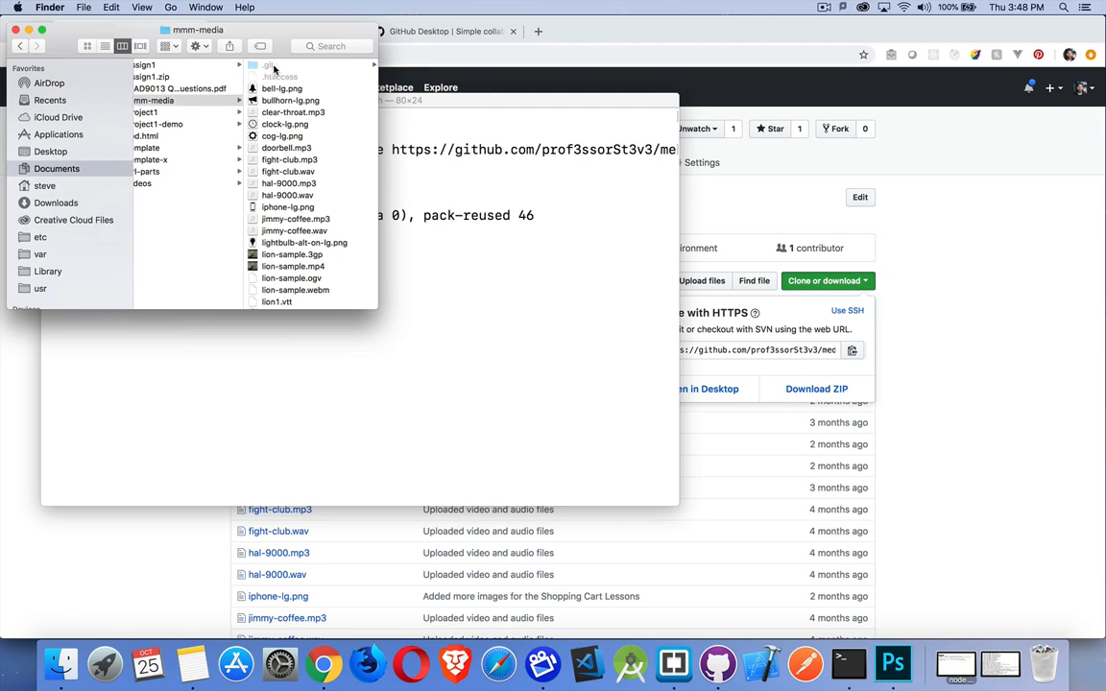
left_click(278, 65)
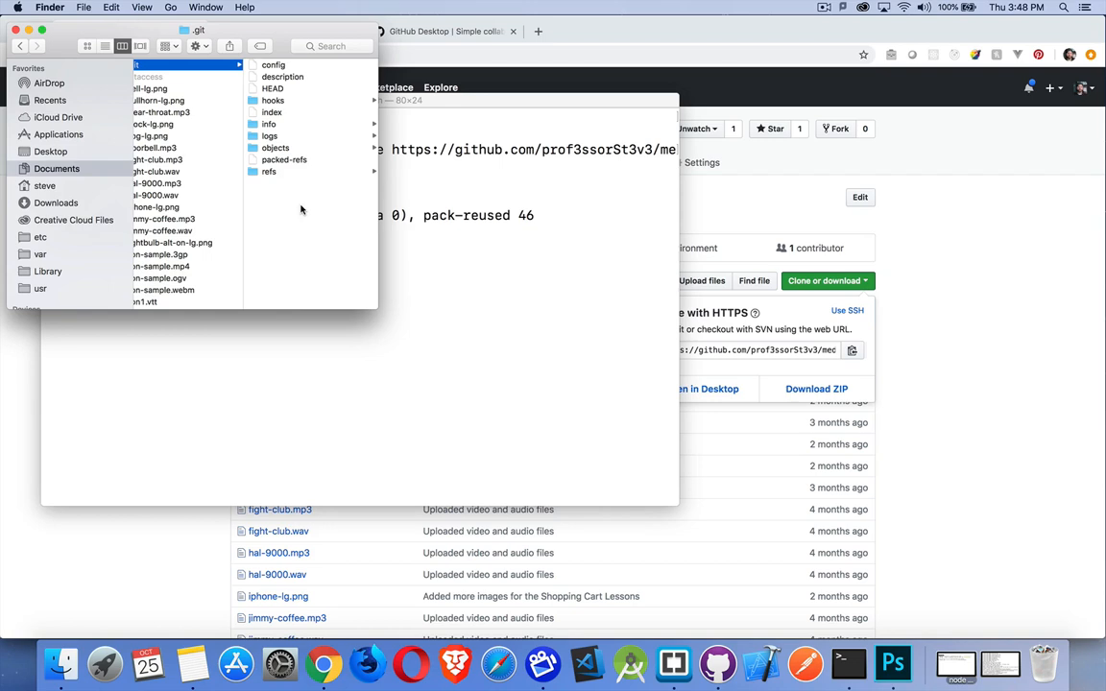
left_click(173, 65)
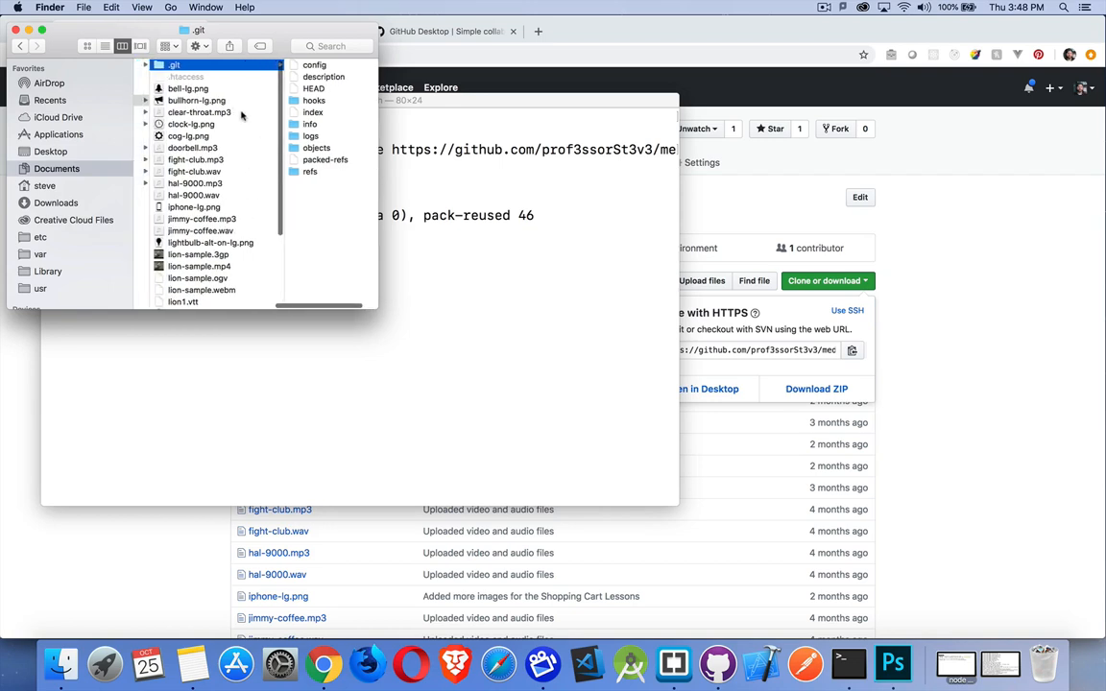
mouse_move(426, 338)
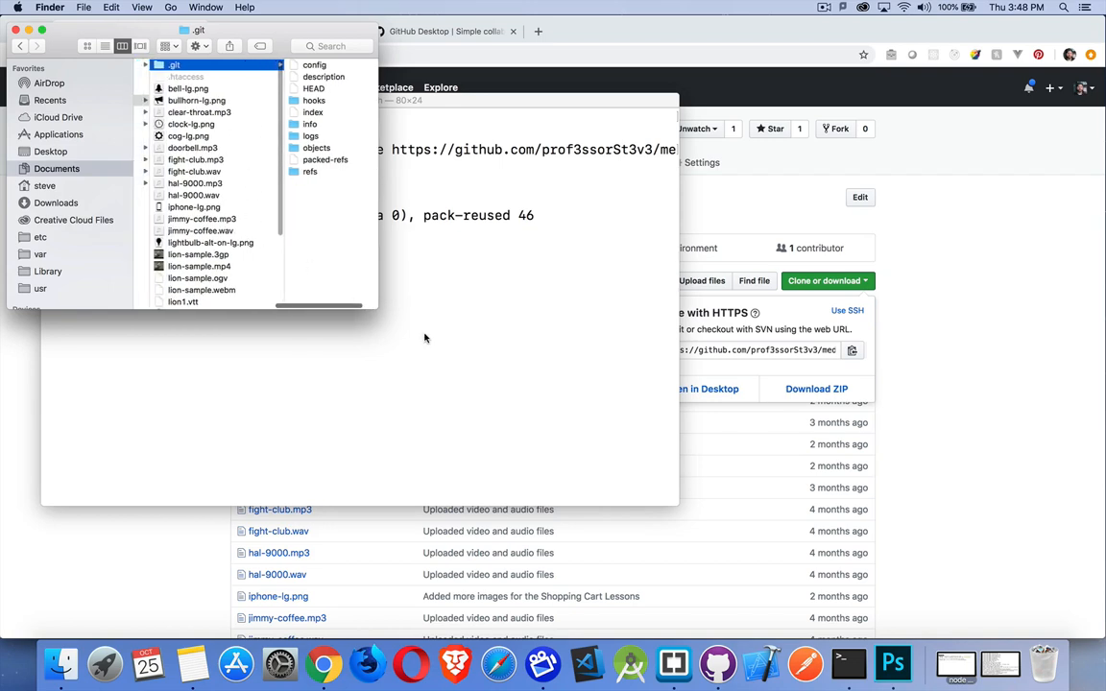